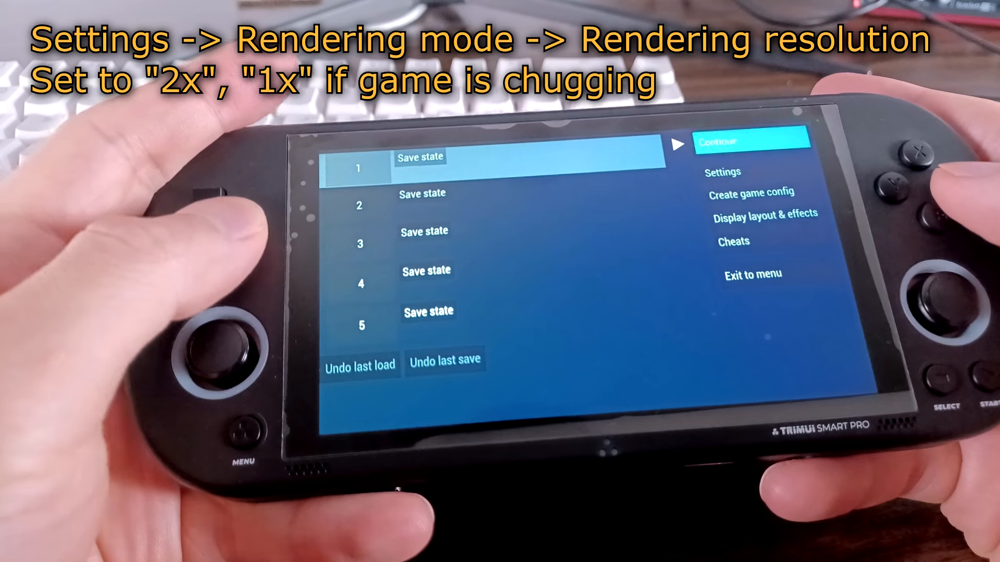
# - Enter Settings from the pause menu to reach the Graphics options
pyautogui.click(723, 172)
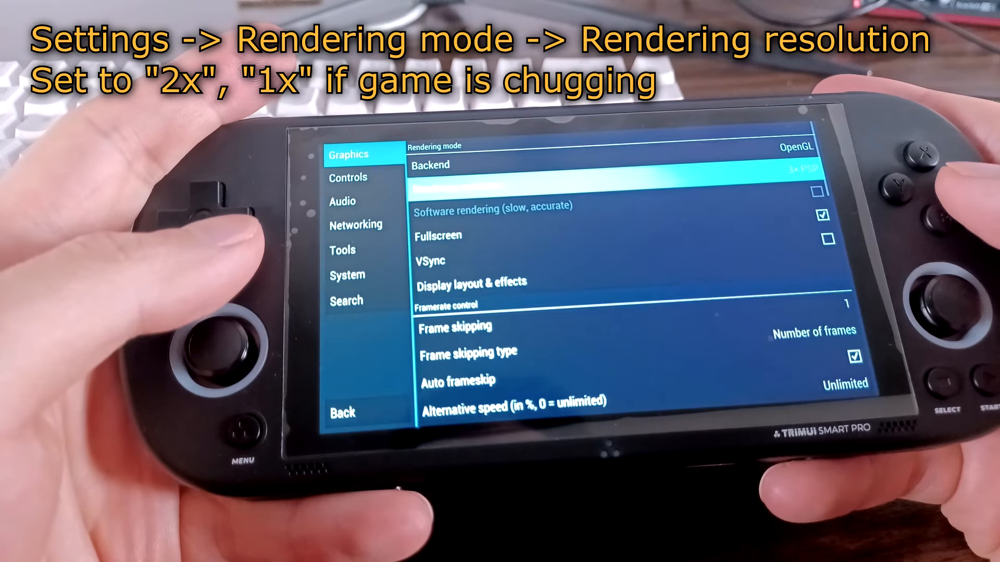
# - Set texture upscaling to xBRZ at 2x and anisotropic filtering to 16x further down Graphics
pyautogui.click(485, 186)
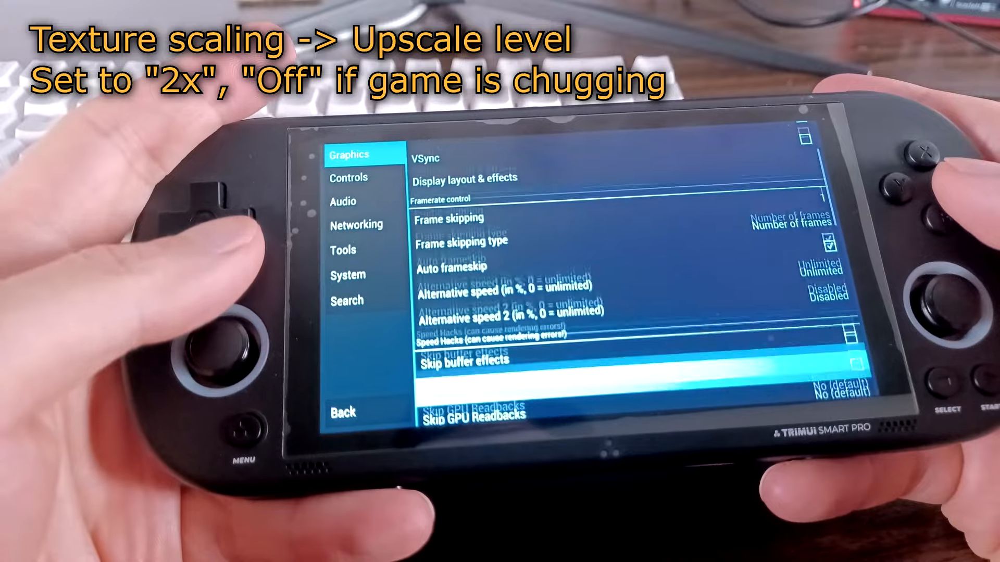
pyautogui.scroll(-3)
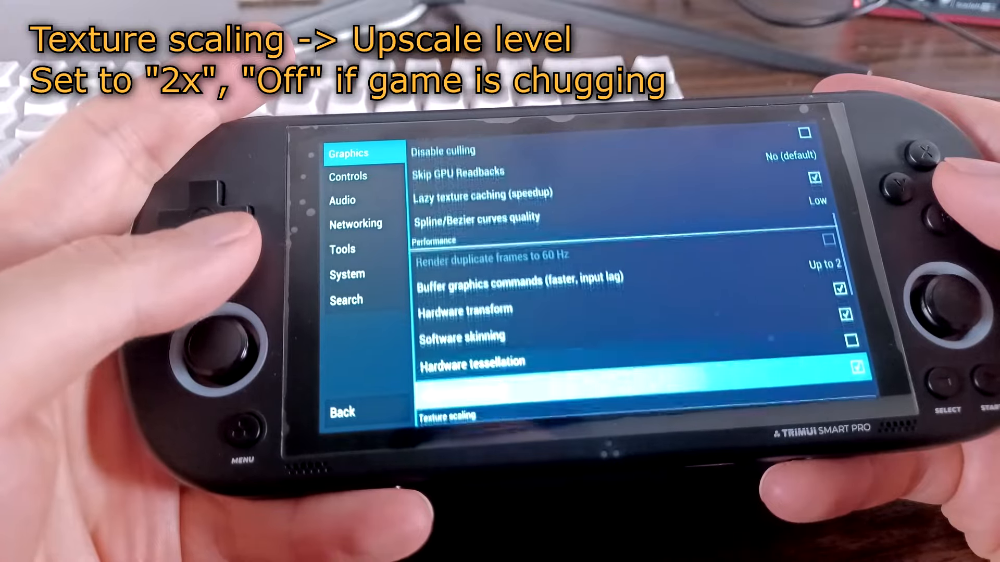
pyautogui.scroll(-3)
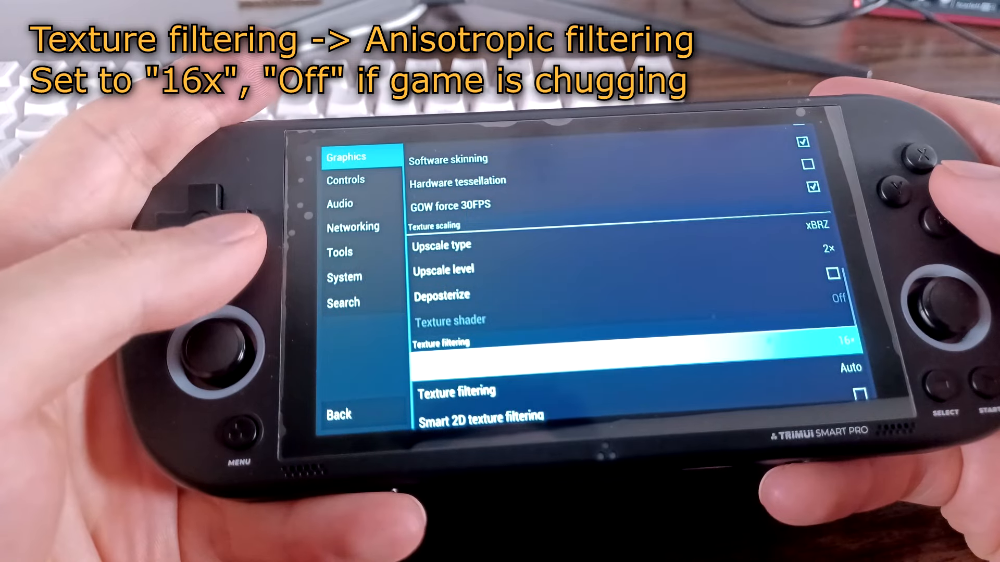
pyautogui.scroll(-3)
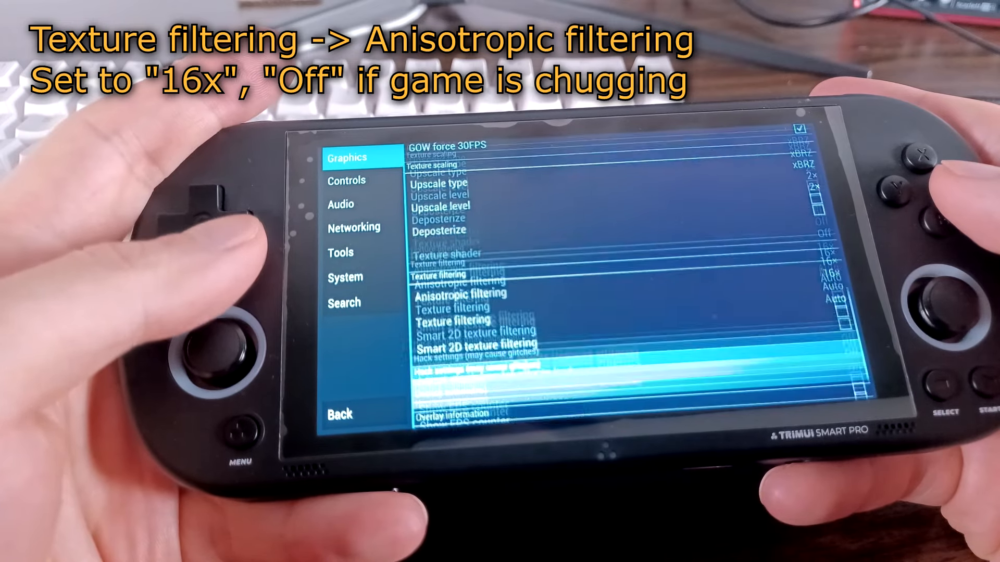